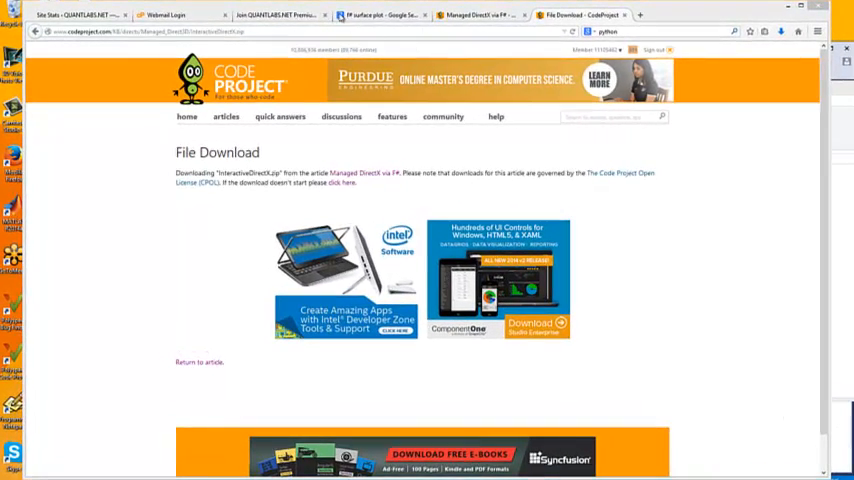
Review the Google results for 'f# surface plot' and reach the CodeProject Managed DirectX via F# article
click(370, 14)
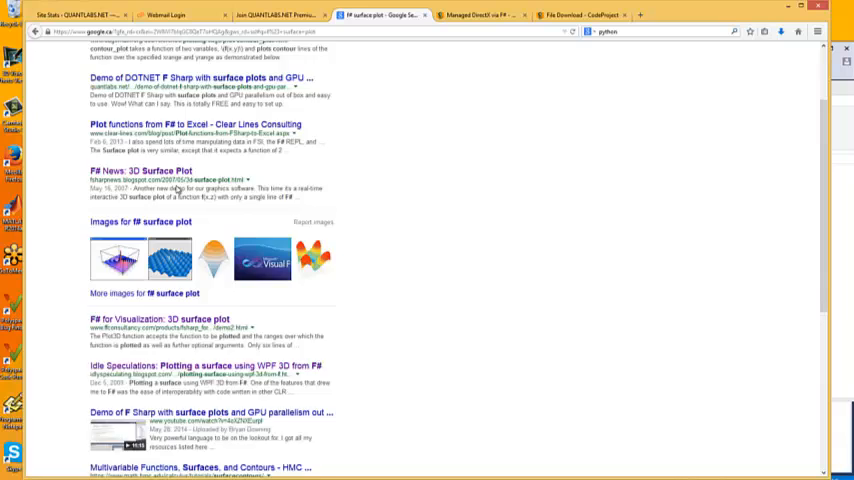
scroll(up, 3)
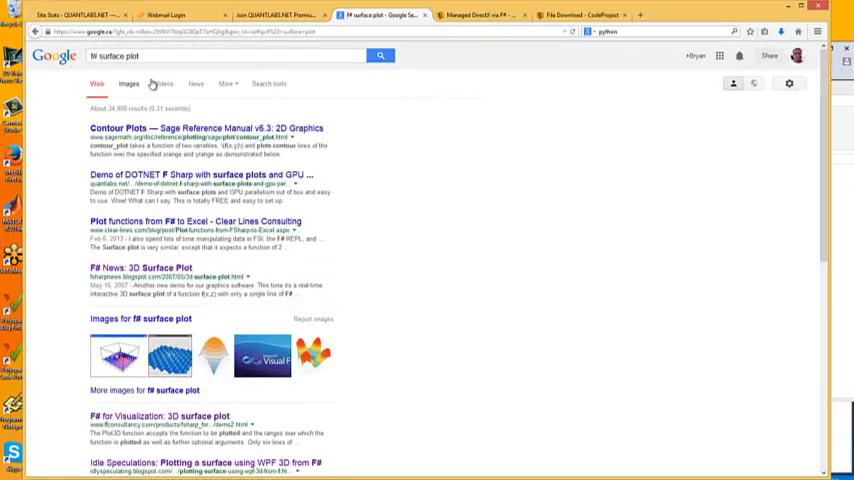
scroll(down, 3)
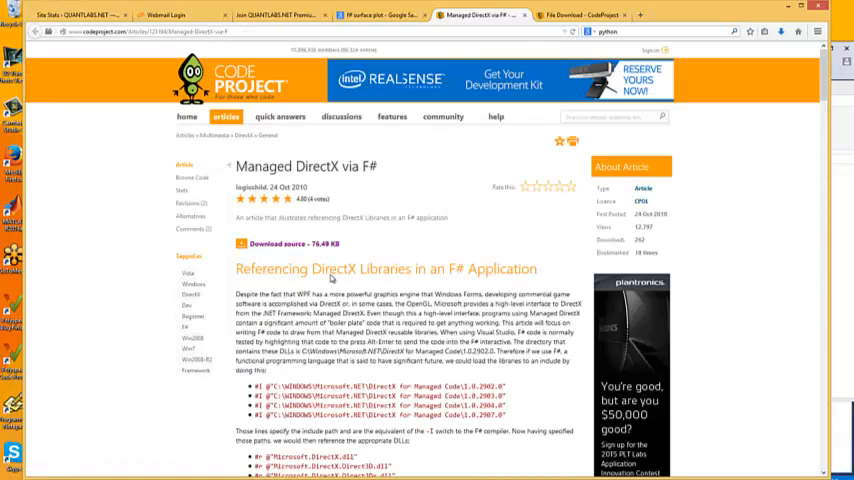
Return to the Managed DirectX via F# article and scroll to the About Article box
scroll(down, 3)
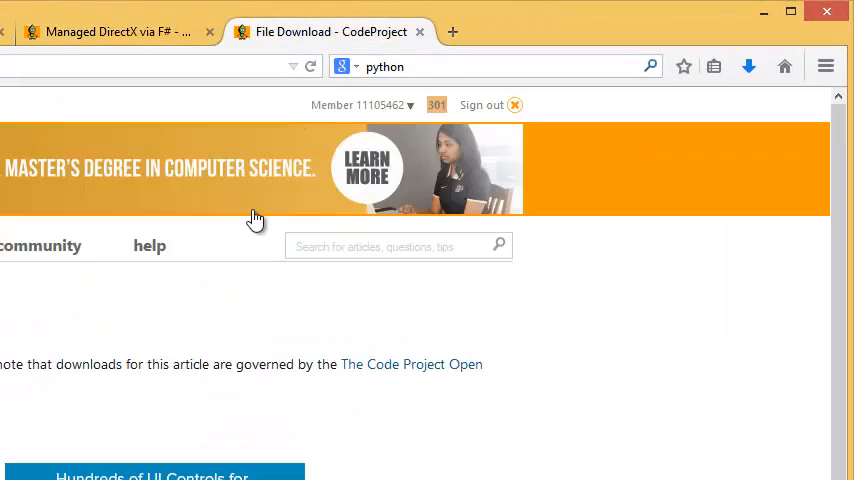
click(110, 32)
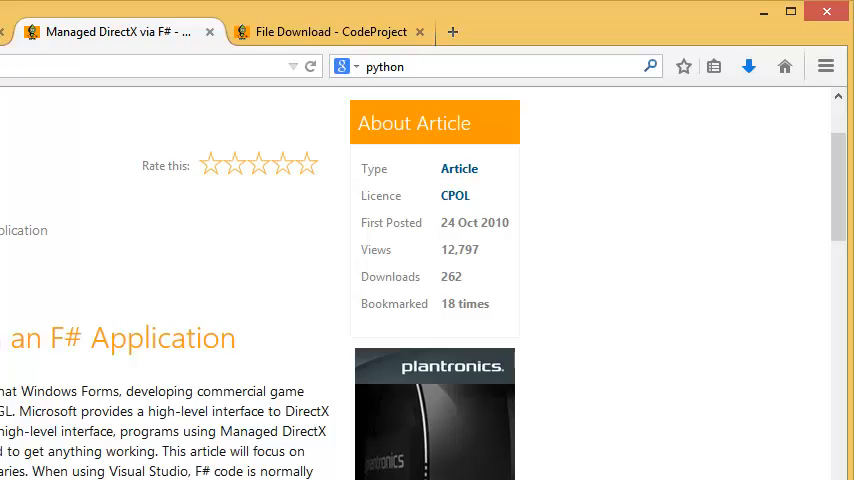
scroll(down, 3)
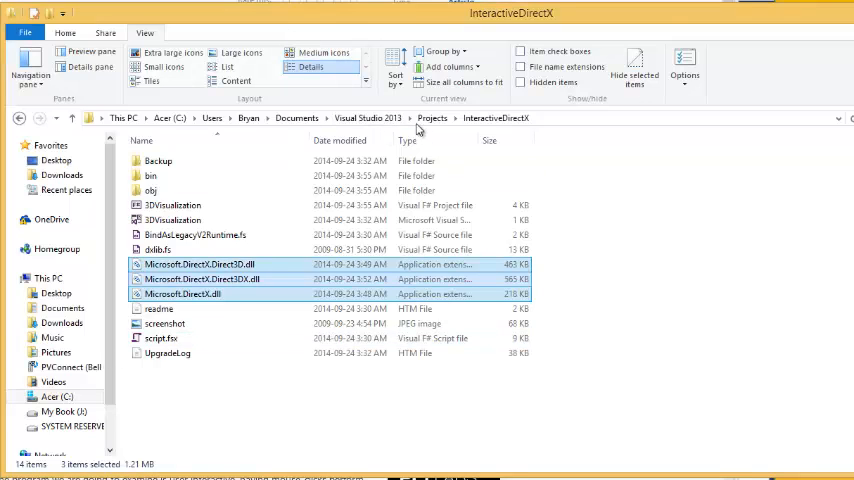
Select 3DVisualization.fsproj in the InteractiveDirectX folder and bring up its Open with actions
click(496, 118)
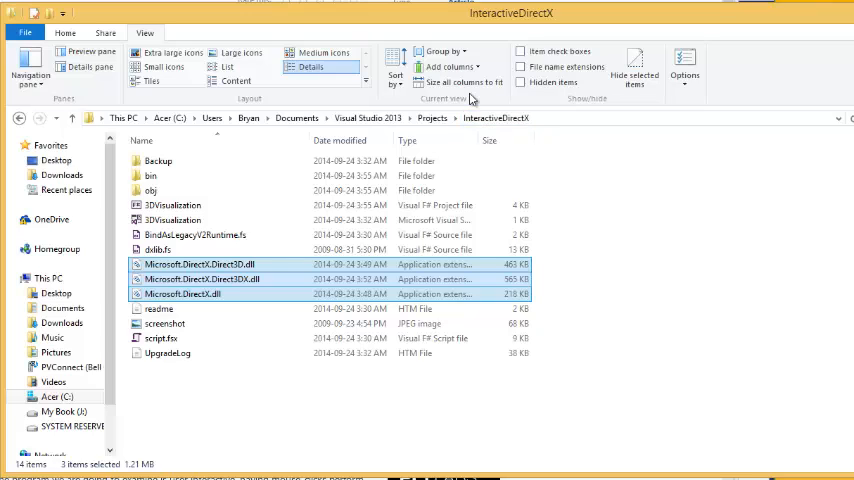
click(160, 338)
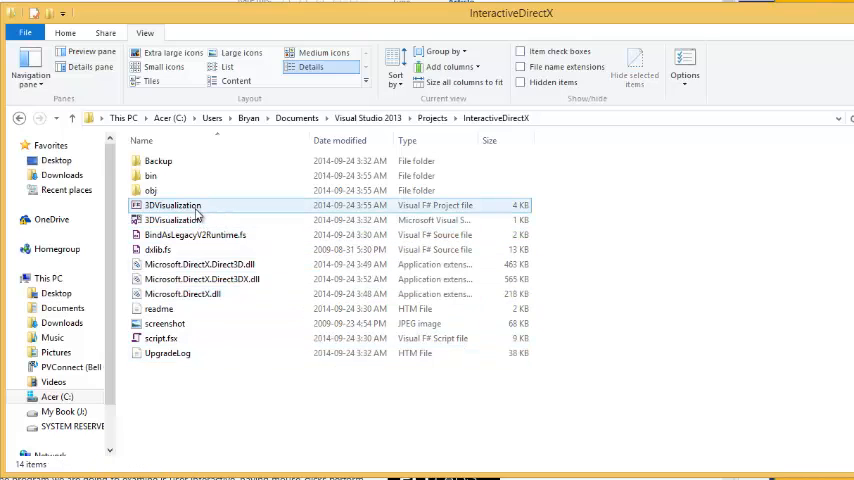
right_click(172, 204)
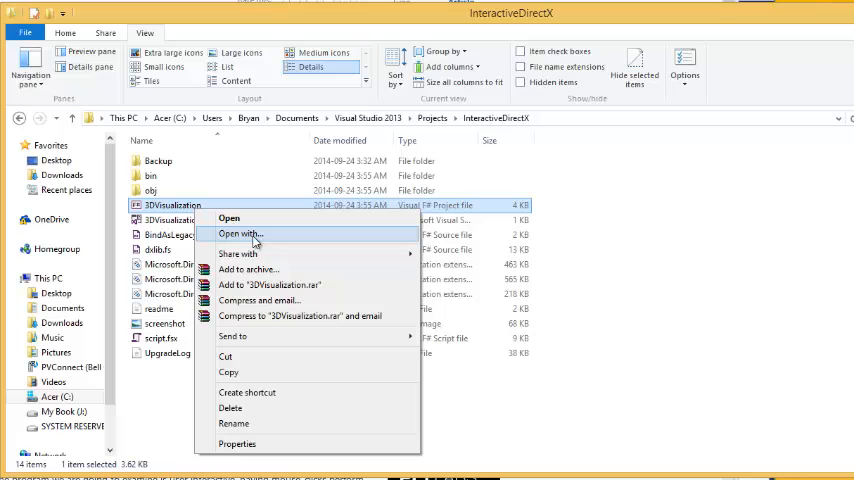
mouse_move(256, 234)
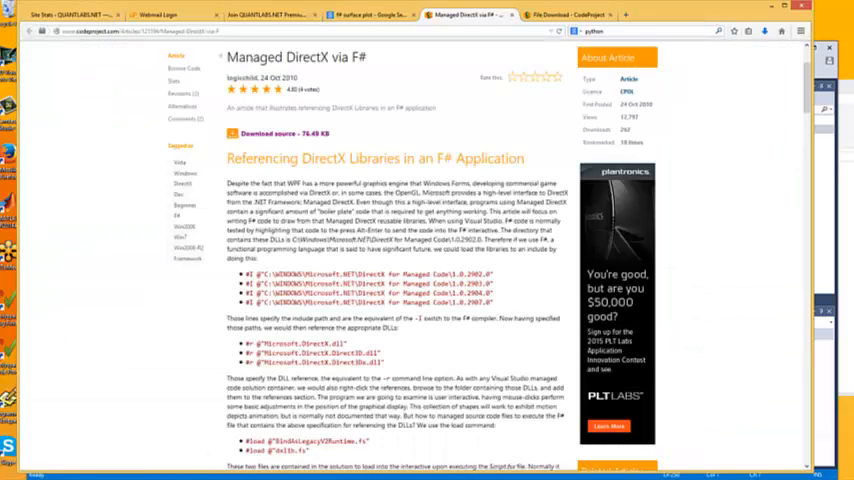
Bring the Visual Studio window with the 3DVisualization F# code and setup notes to the front
click(464, 14)
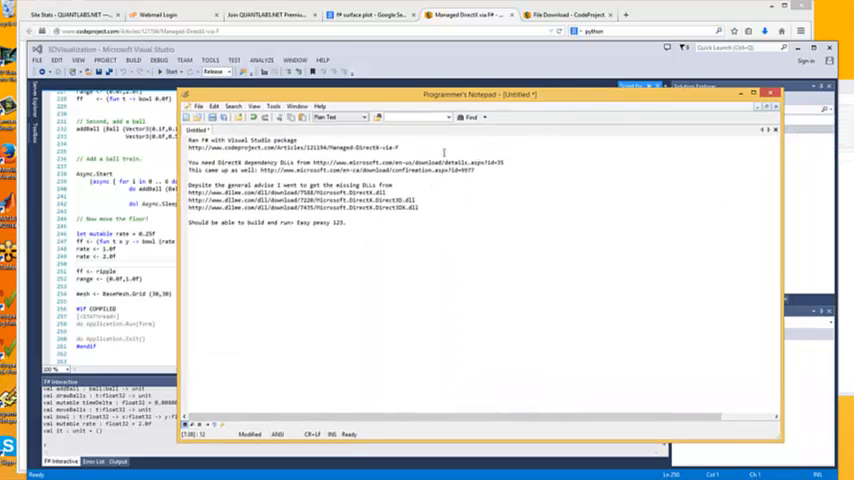
Move the Programmer's Notepad notes window aside so the article shows again
drag(188, 184, 420, 208)
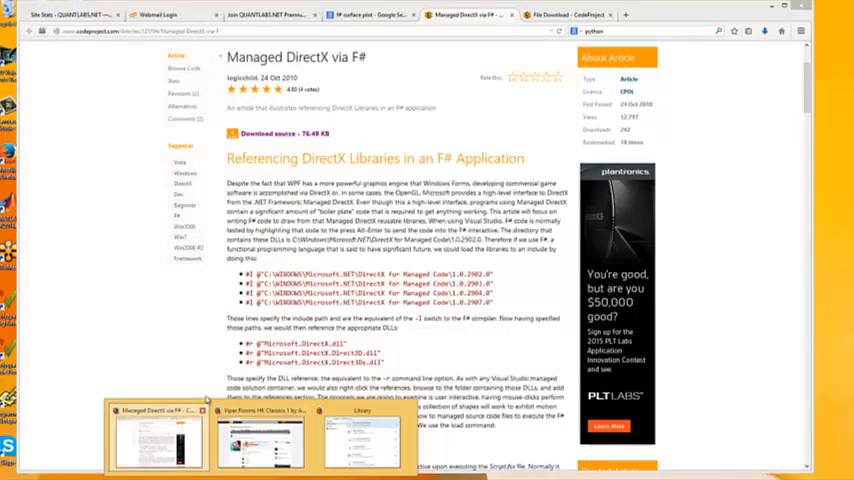
scroll(down, 3)
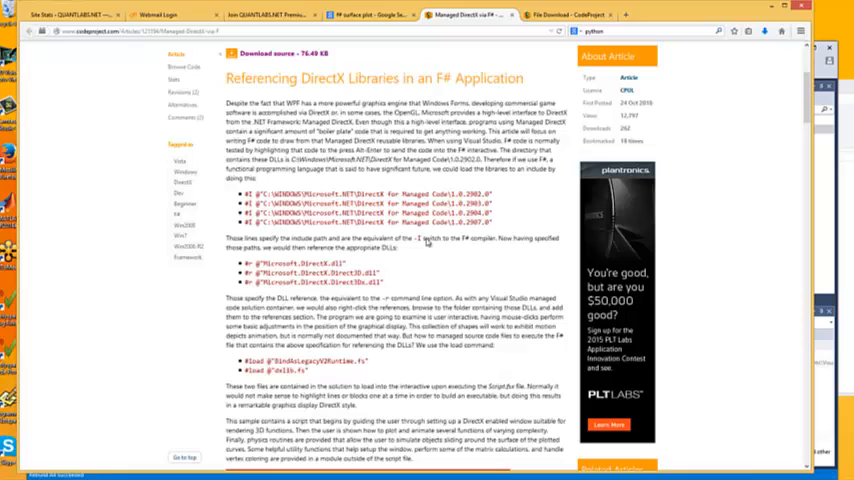
mouse_move(416, 348)
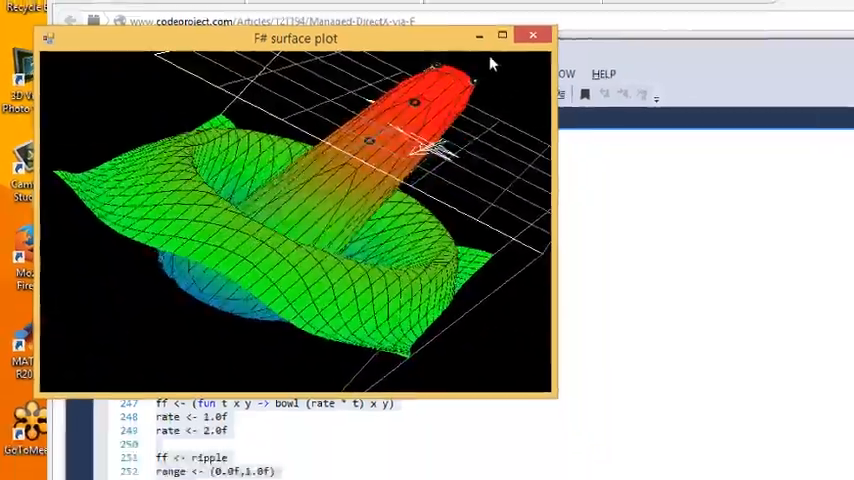
Run the F# code in F# Interactive so the 3D surface plot window renders
click(502, 36)
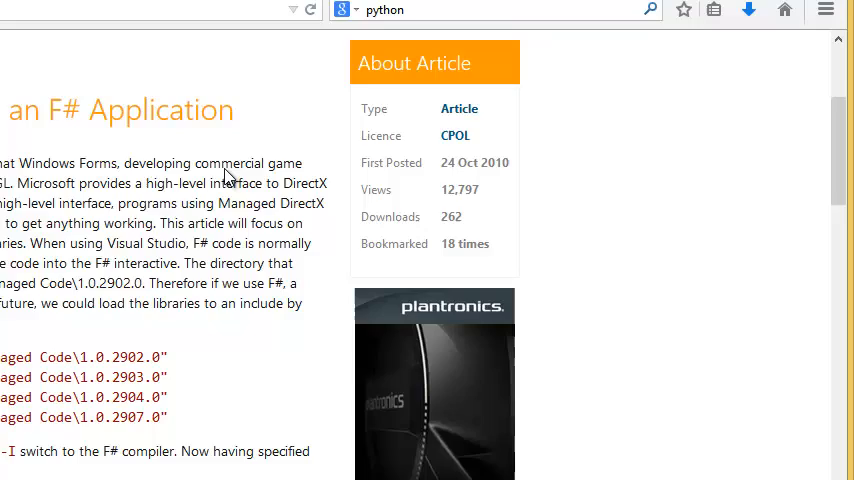
scroll(down, 3)
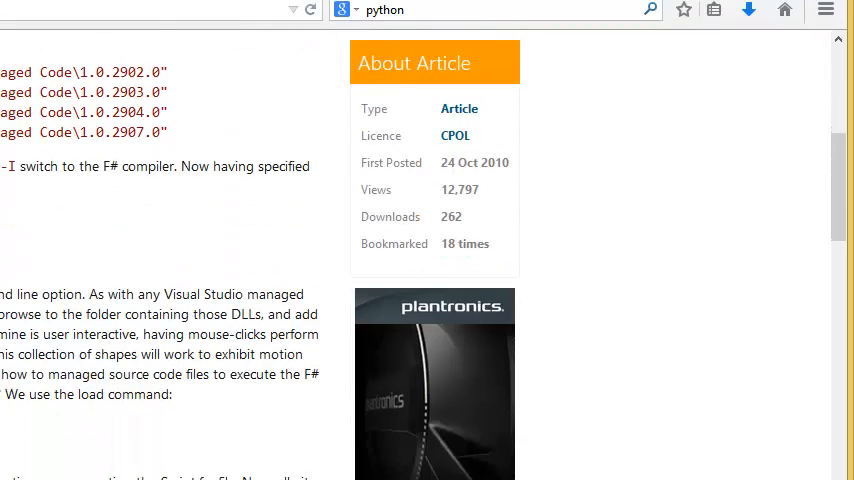
scroll(down, 3)
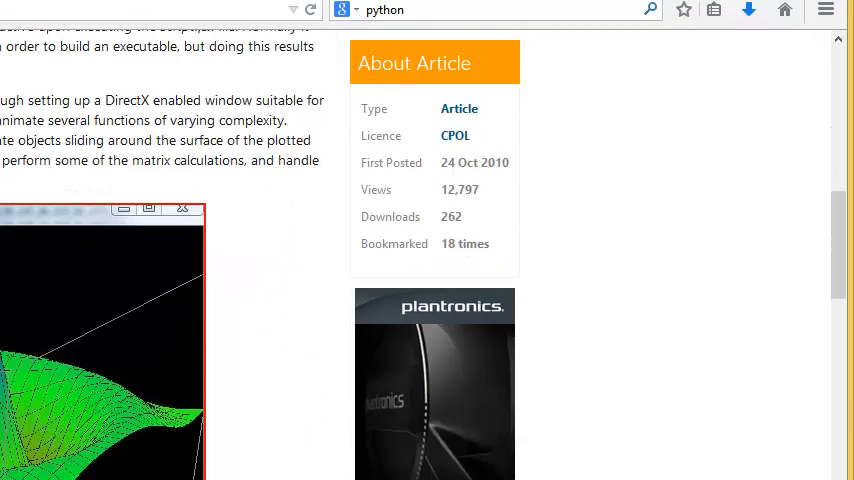
scroll(down, 3)
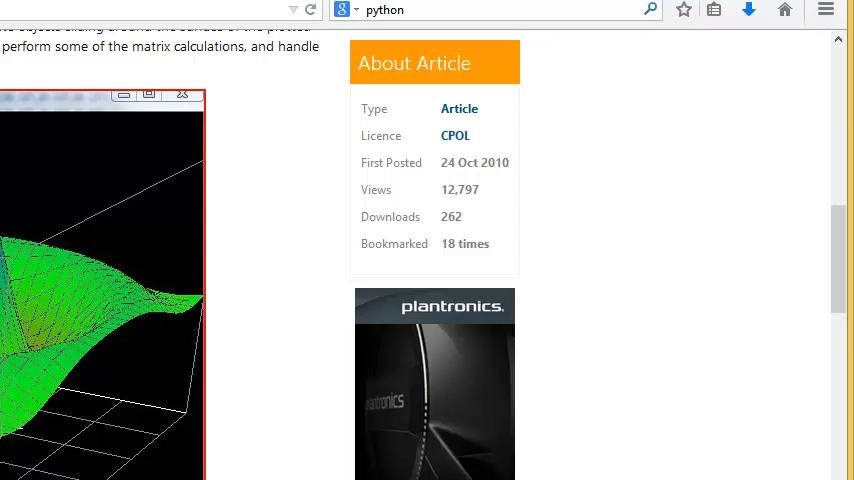
scroll(down, 3)
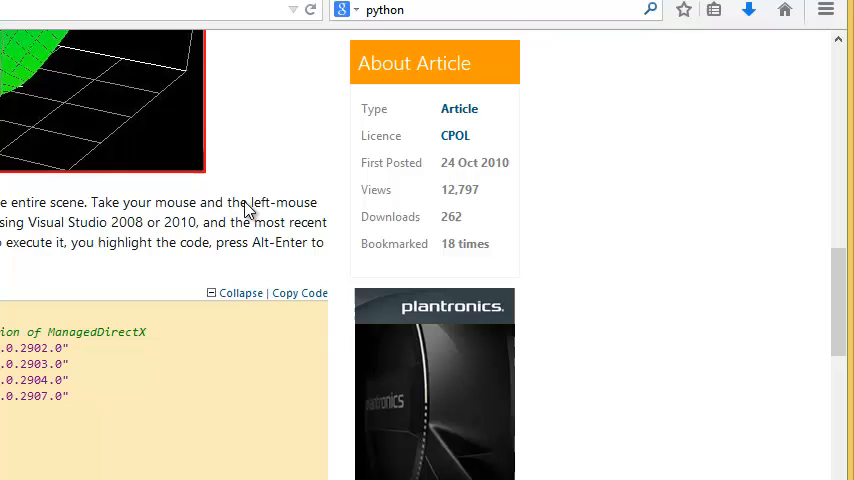
scroll(down, 3)
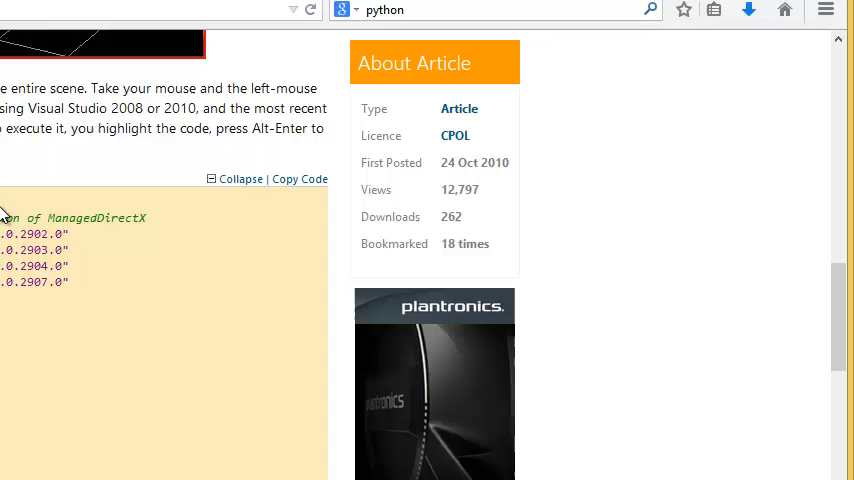
mouse_move(16, 8)
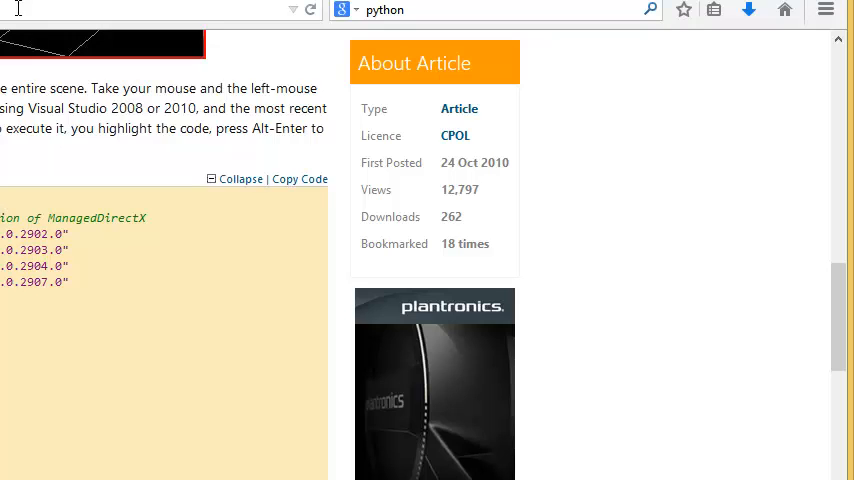